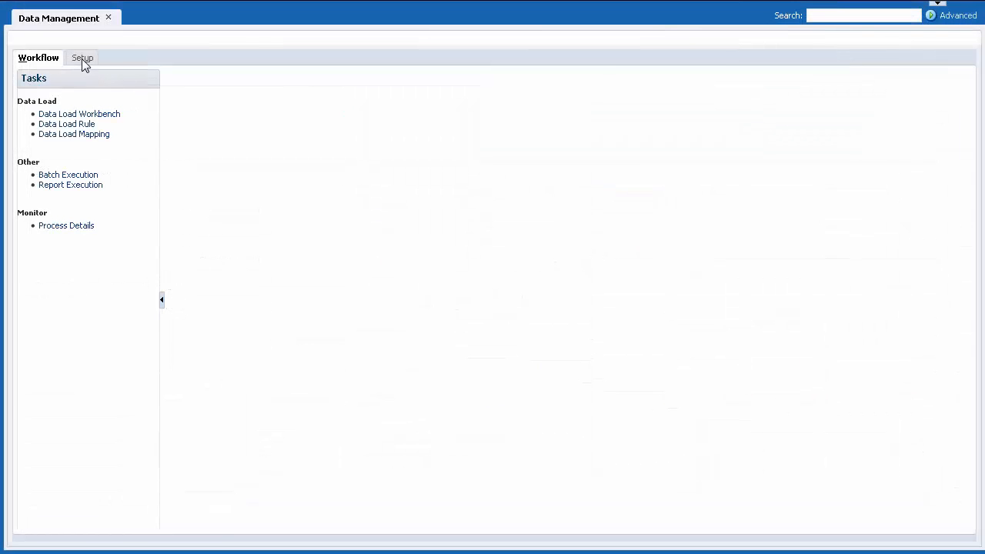
- Show the Vision target application's details under Setup > Register > Target Application
{"action": "left_click", "coordinate": [79, 58]}
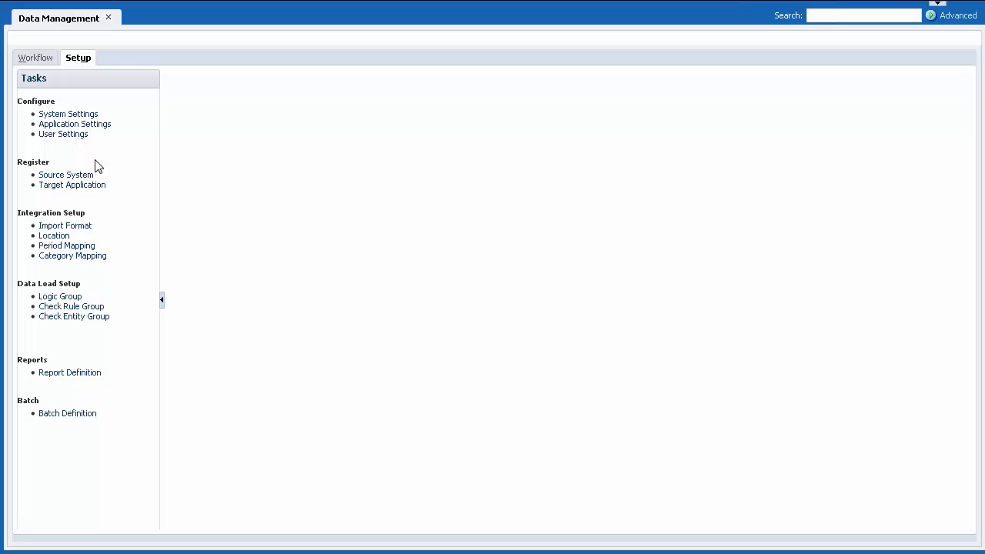
{"action": "left_click", "coordinate": [71, 185]}
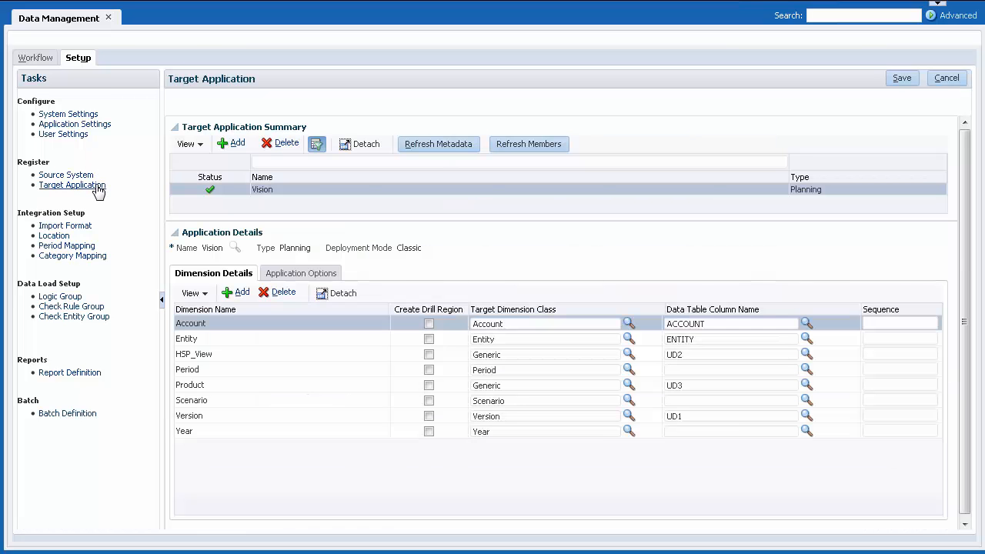
{"action": "left_click", "coordinate": [261, 190]}
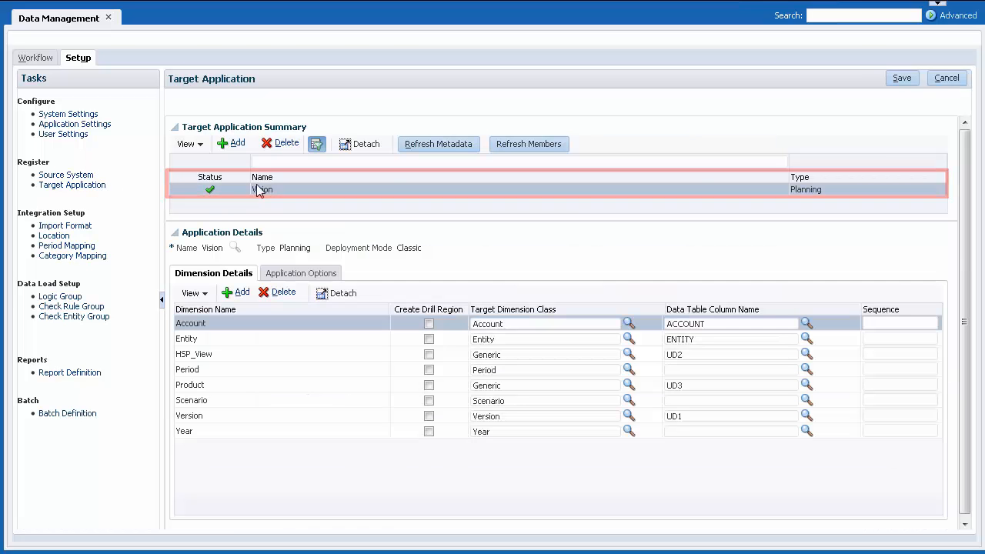
- Start adding another target application, then cancel the Select Application dialog
{"action": "left_click", "coordinate": [231, 143]}
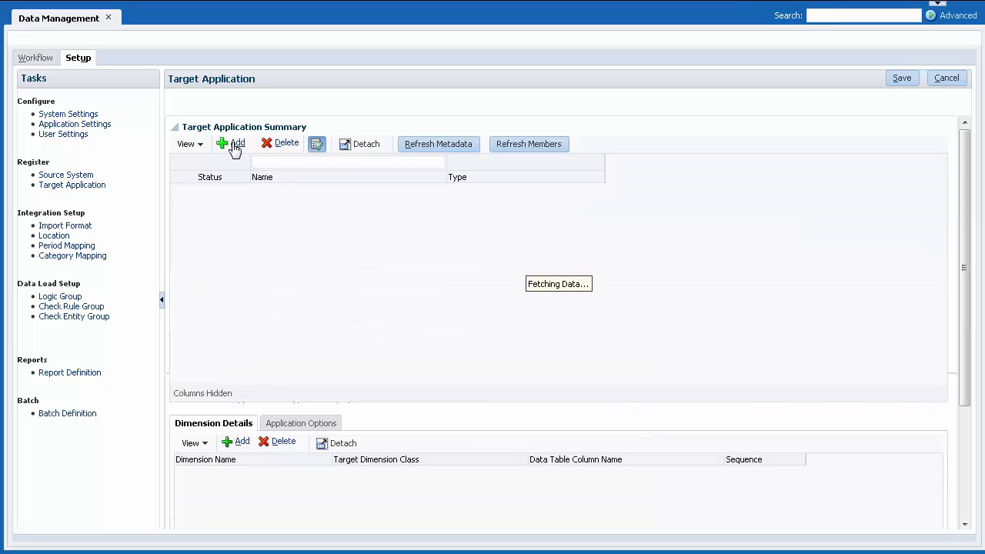
{"action": "left_click", "coordinate": [233, 143]}
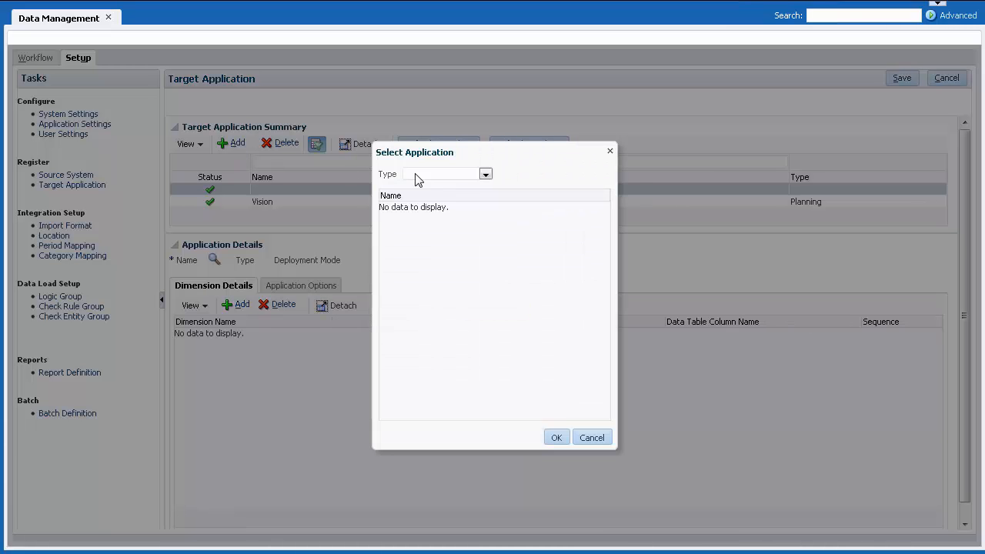
{"action": "mouse_move", "coordinate": [554, 310]}
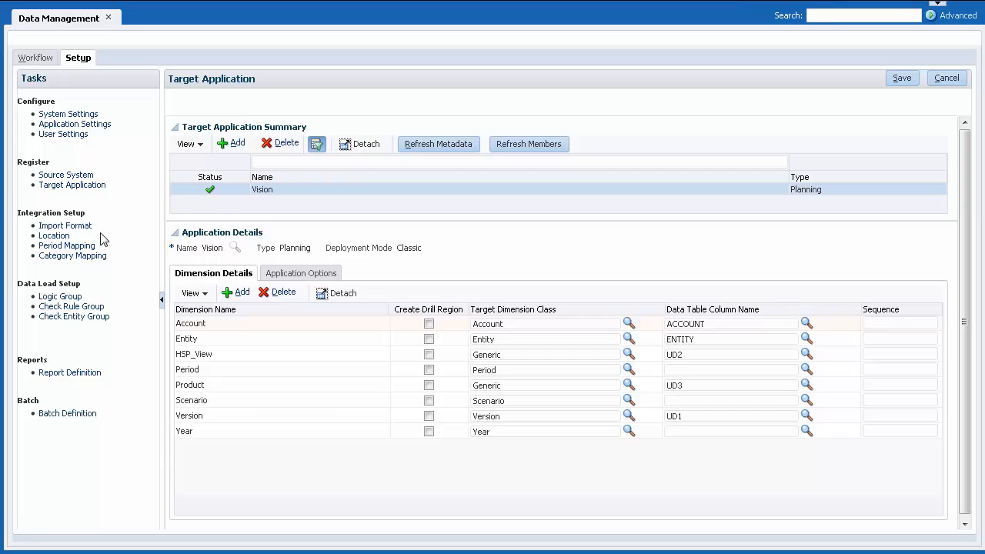
- Show the TS-SCENARIO import format with its Vision-to-Vision dimension mappings
{"action": "left_click", "coordinate": [65, 225]}
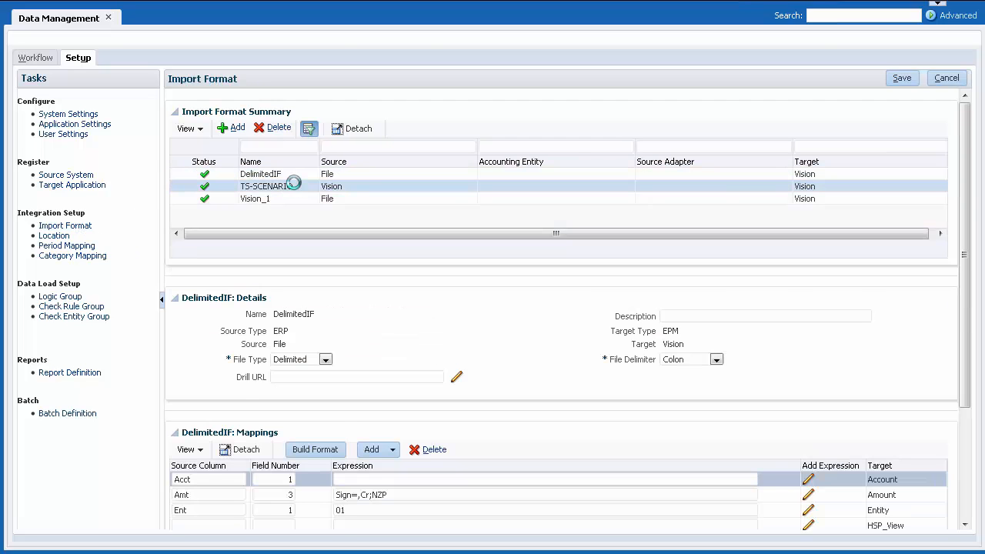
{"action": "left_click", "coordinate": [266, 187]}
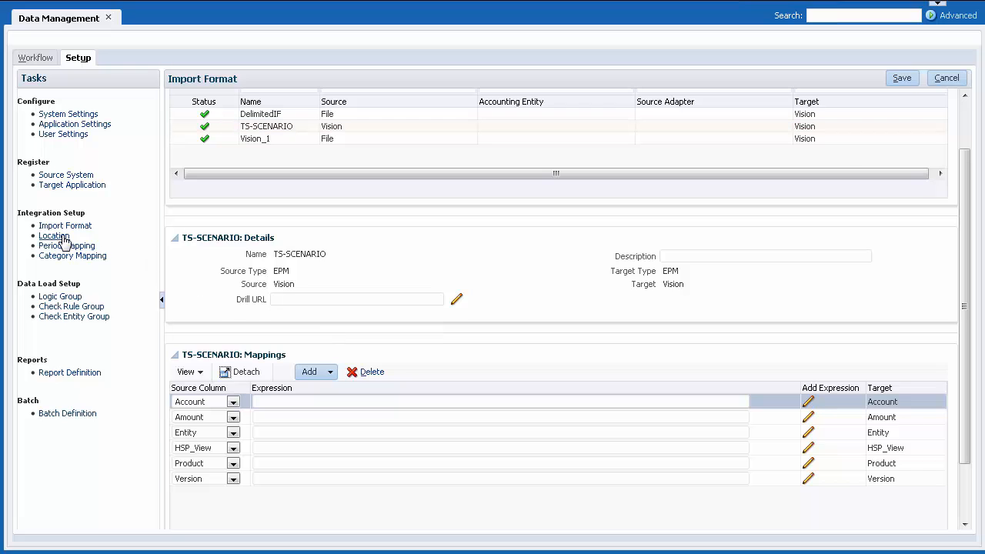
- Review the TS-SCENARIO location, then show the global 2015 period mappings
{"action": "left_click", "coordinate": [54, 235]}
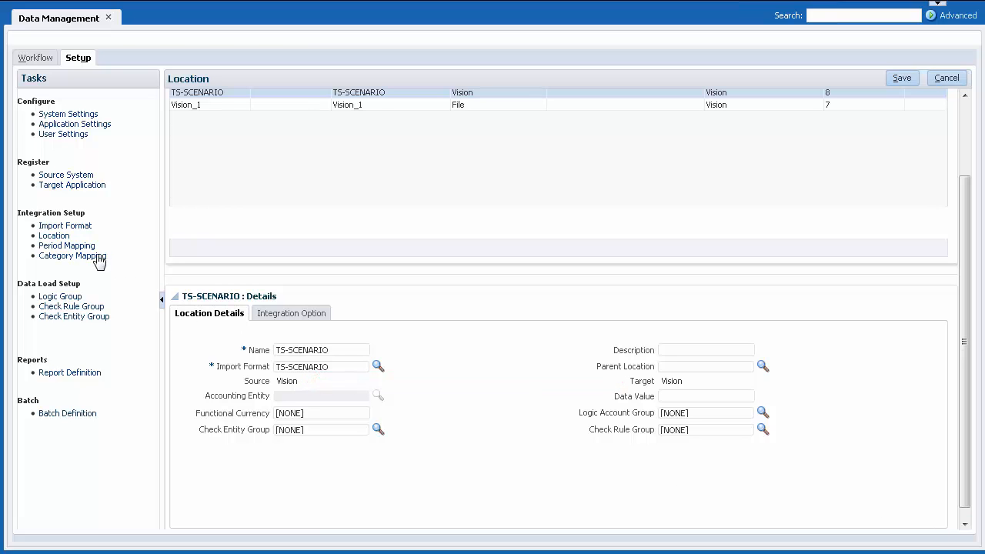
{"action": "left_click", "coordinate": [66, 246]}
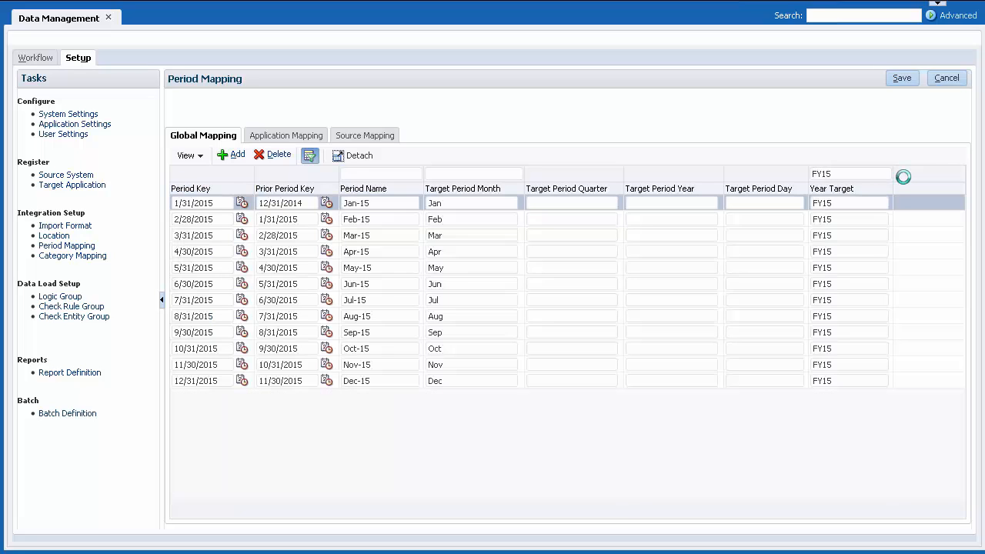
- Check Vision's application and source period mappings, then return to the Workflow tasks
{"action": "left_click", "coordinate": [286, 135]}
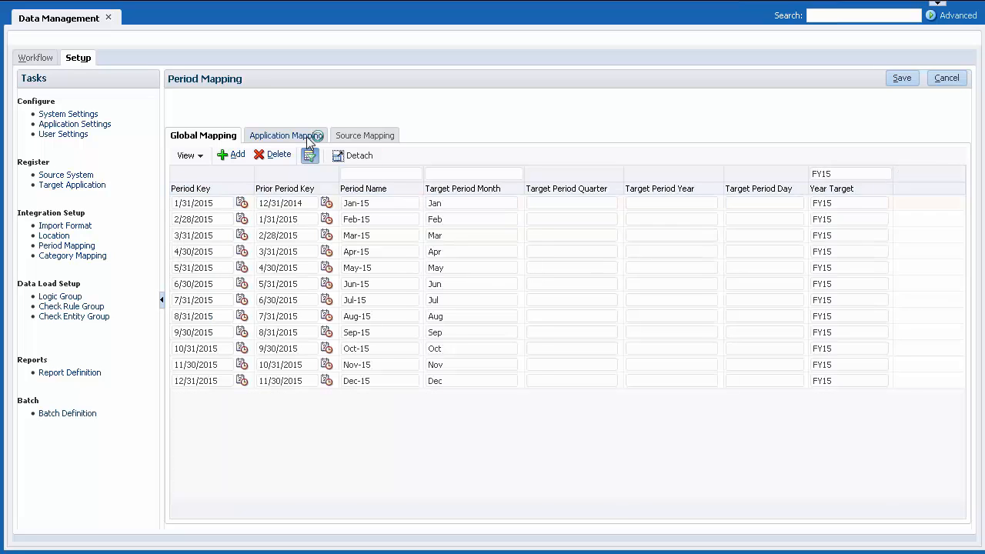
{"action": "left_click", "coordinate": [284, 135]}
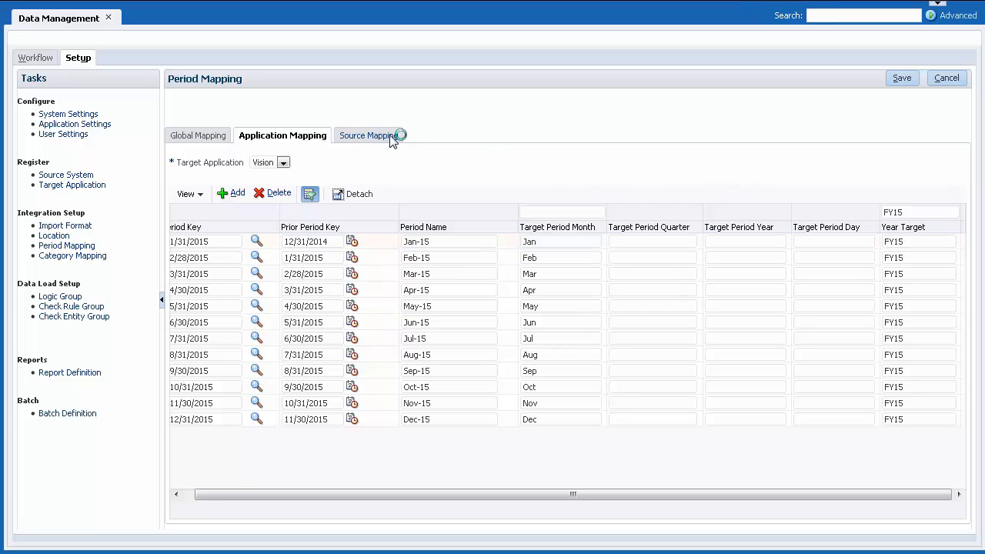
{"action": "left_click", "coordinate": [366, 135]}
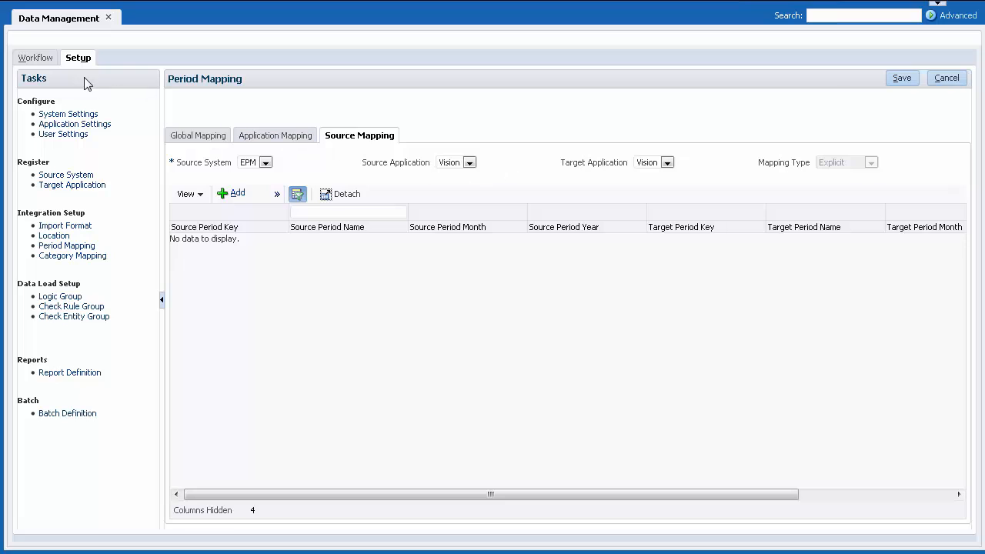
{"action": "left_click", "coordinate": [36, 59]}
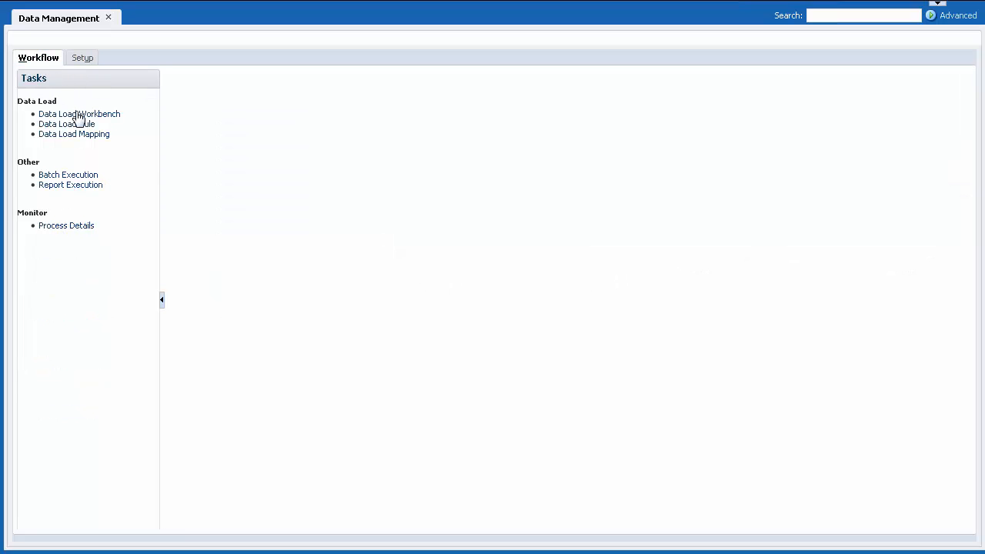
- Review Data Load Mapping for Entity, HSP_View and Product dimensions (Like * to *)
{"action": "left_click", "coordinate": [74, 134]}
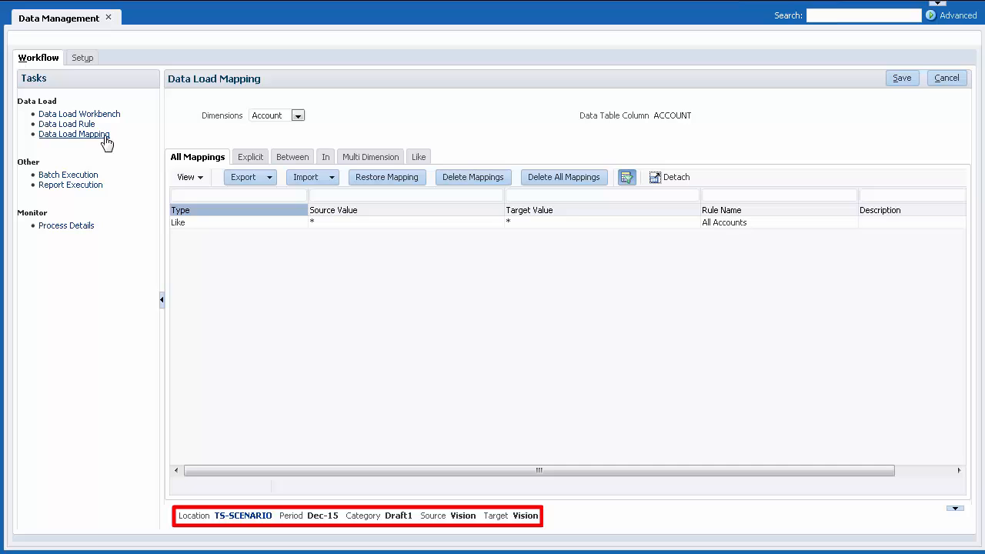
{"action": "mouse_move", "coordinate": [362, 131]}
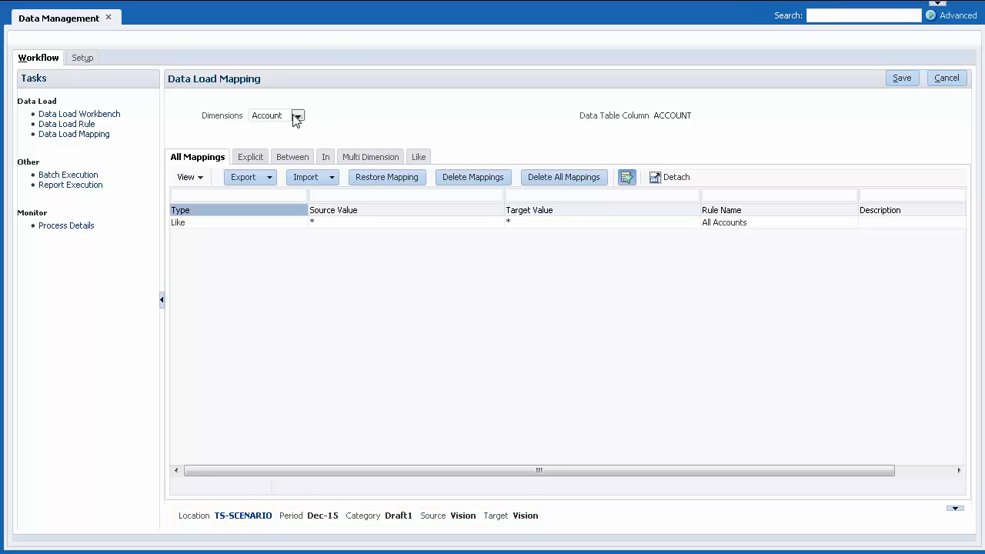
{"action": "left_click", "coordinate": [299, 115]}
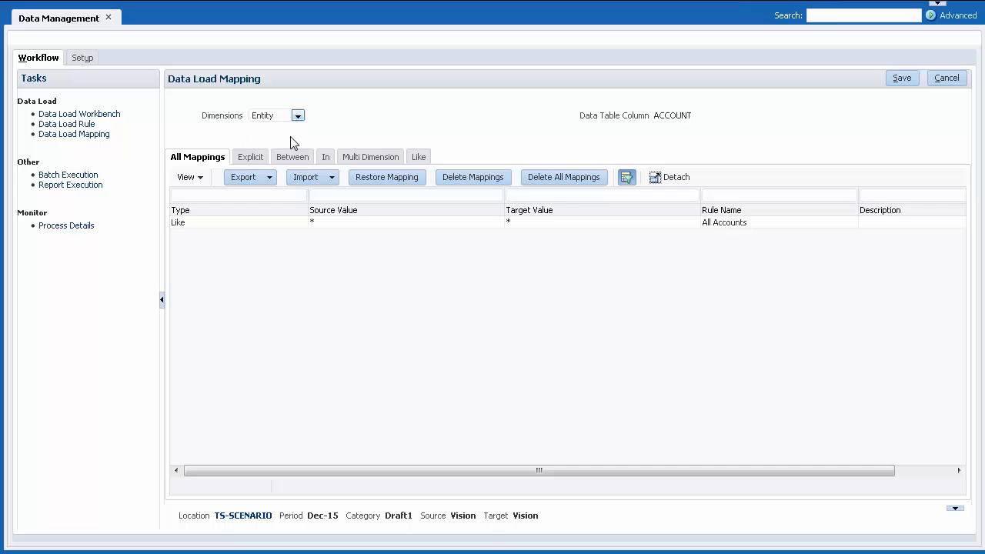
{"action": "left_click", "coordinate": [299, 114]}
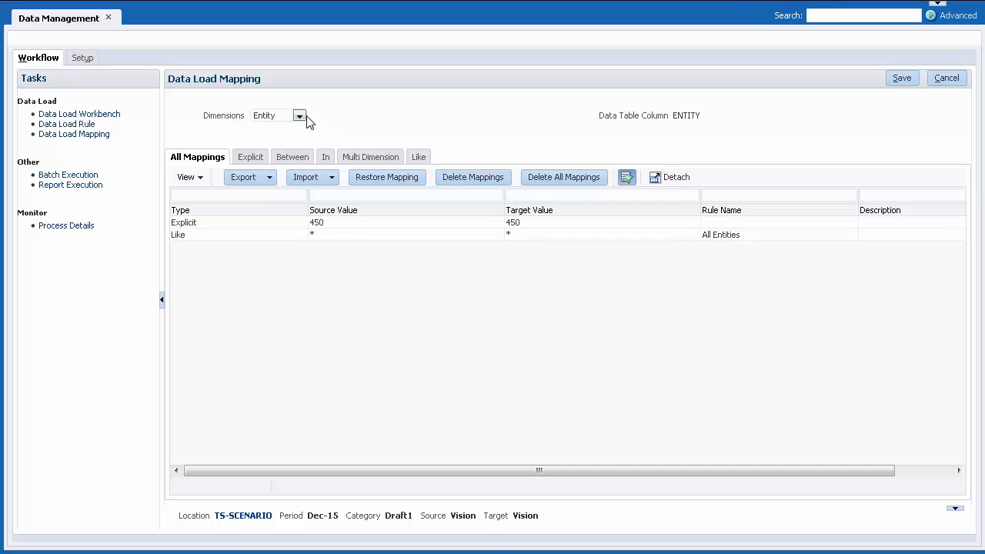
{"action": "left_click", "coordinate": [298, 115]}
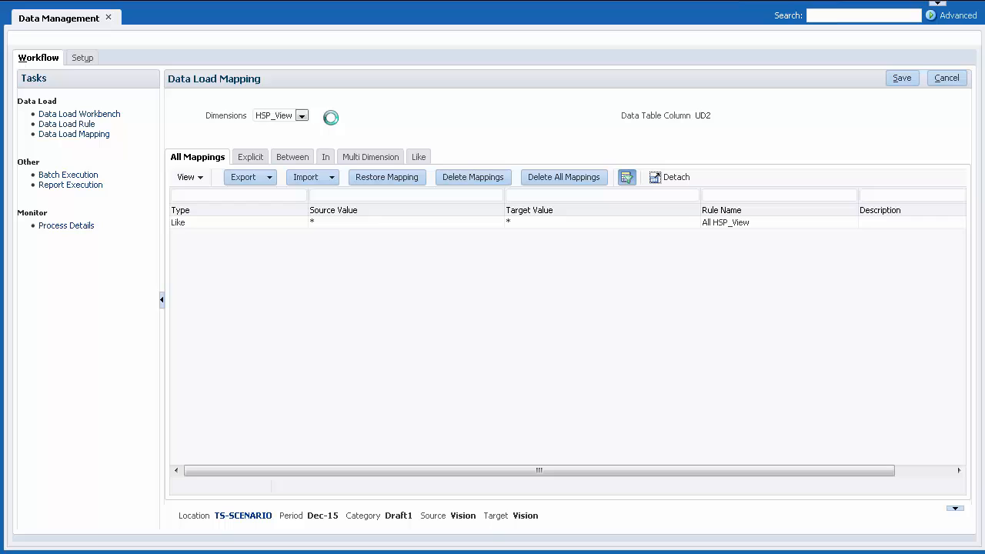
{"action": "left_click", "coordinate": [302, 115]}
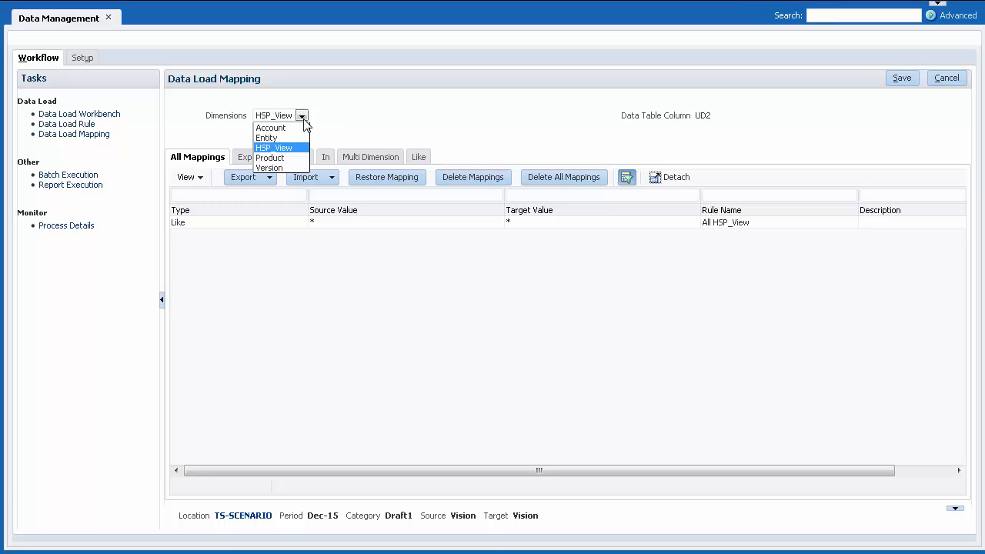
{"action": "left_click", "coordinate": [269, 157]}
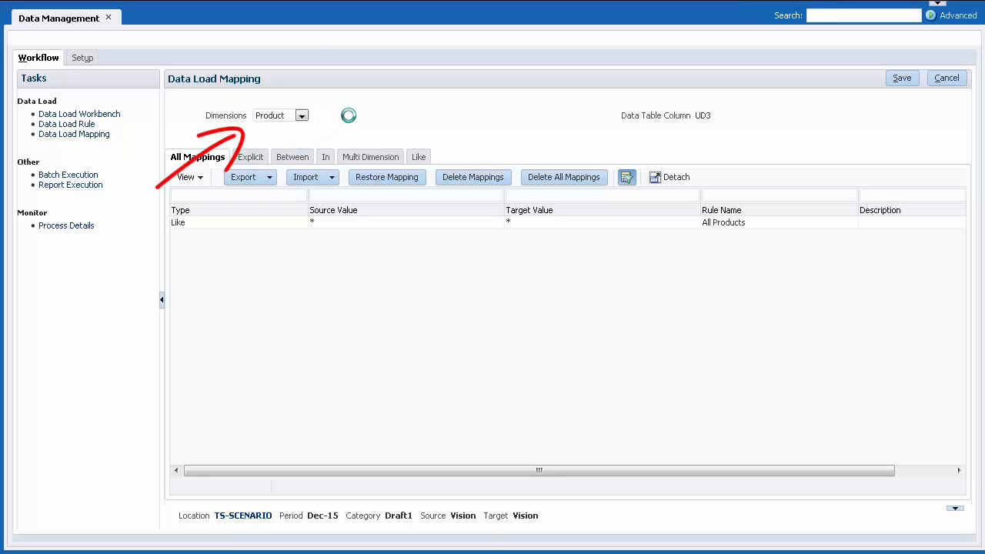
- Show the Version dimension mappings, then go to the Data Load Rule page
{"action": "left_click", "coordinate": [302, 114]}
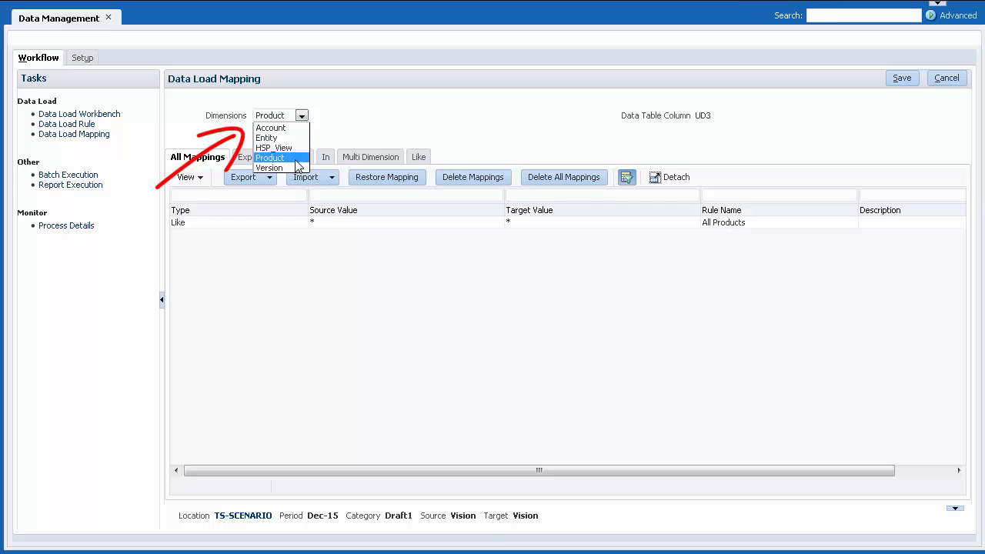
{"action": "left_click", "coordinate": [268, 167]}
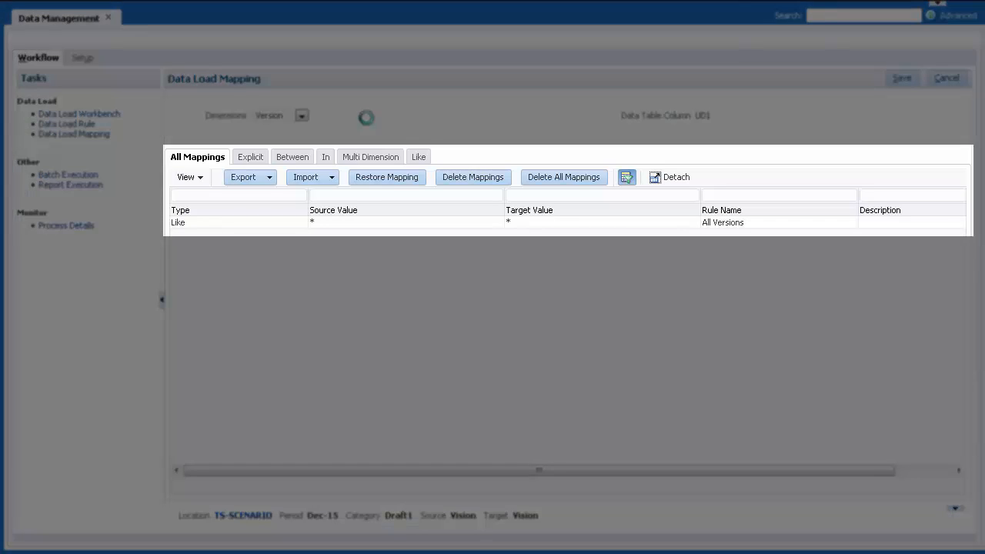
{"action": "left_click", "coordinate": [250, 157]}
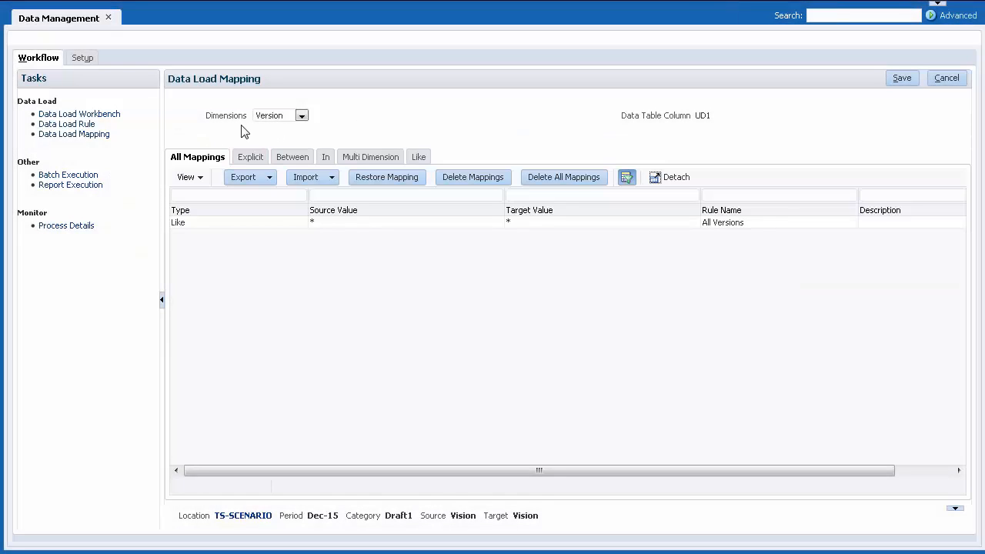
{"action": "left_click", "coordinate": [66, 123]}
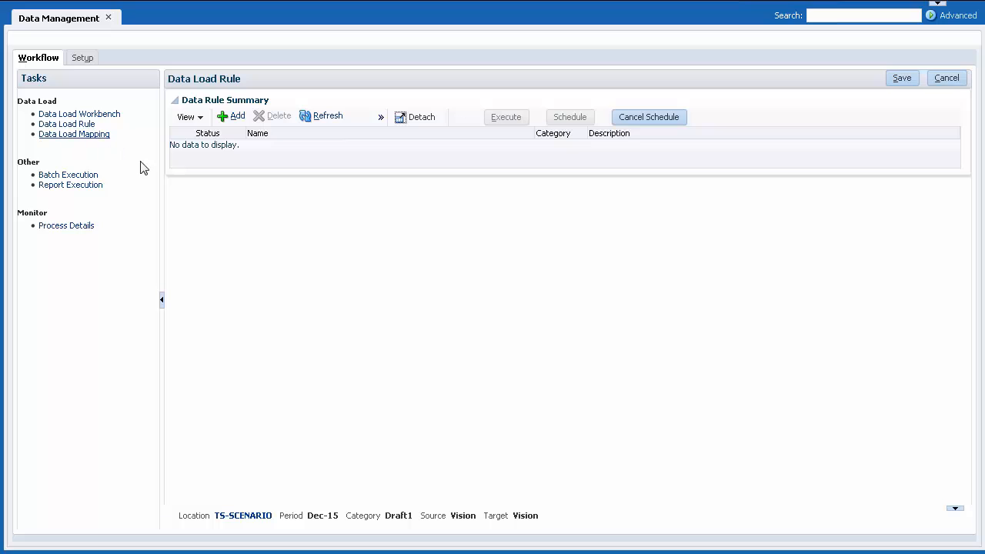
{"action": "mouse_move", "coordinate": [575, 521]}
{"action": "type", "text": "TS-DRAFT"}
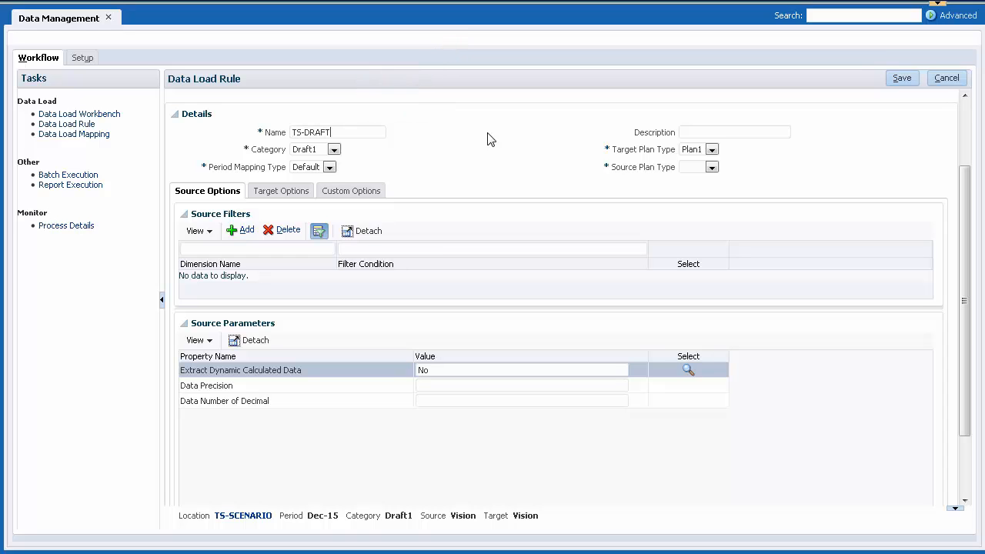
- Define rule TS-DRAFT1 with source plan type Plan1 and filters for P_130, P_140, P_160, entity 450, and save it
{"action": "type", "text": "1"}
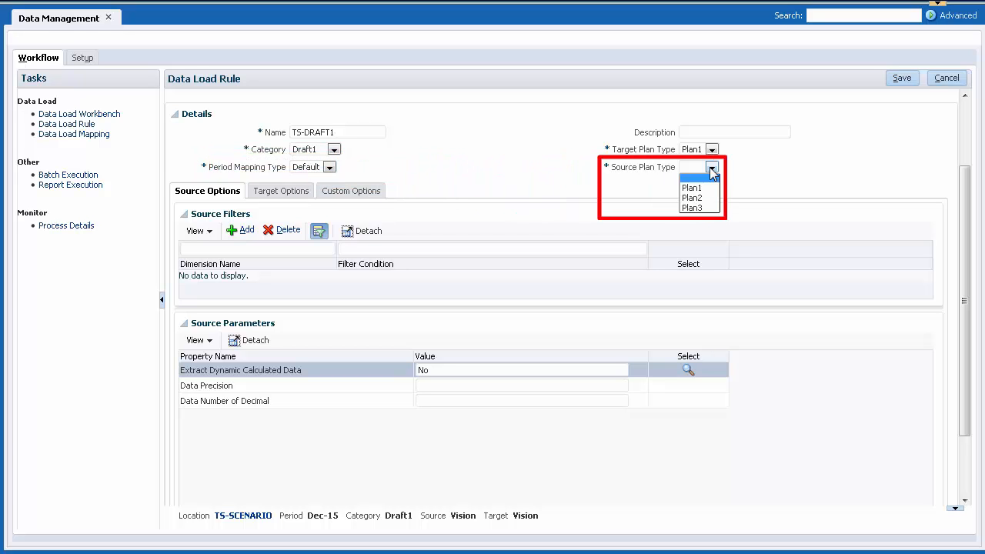
{"action": "left_click", "coordinate": [691, 187]}
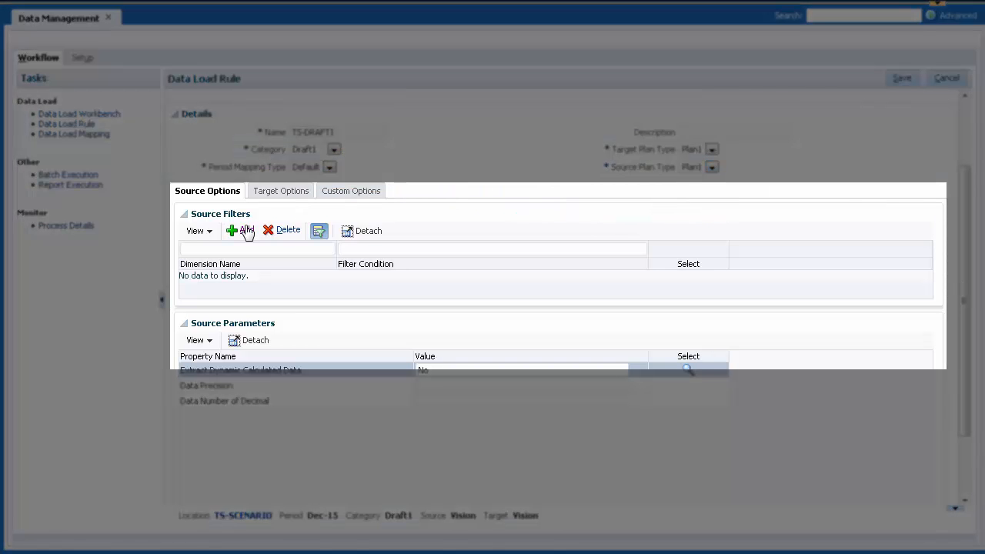
{"action": "left_click", "coordinate": [246, 231]}
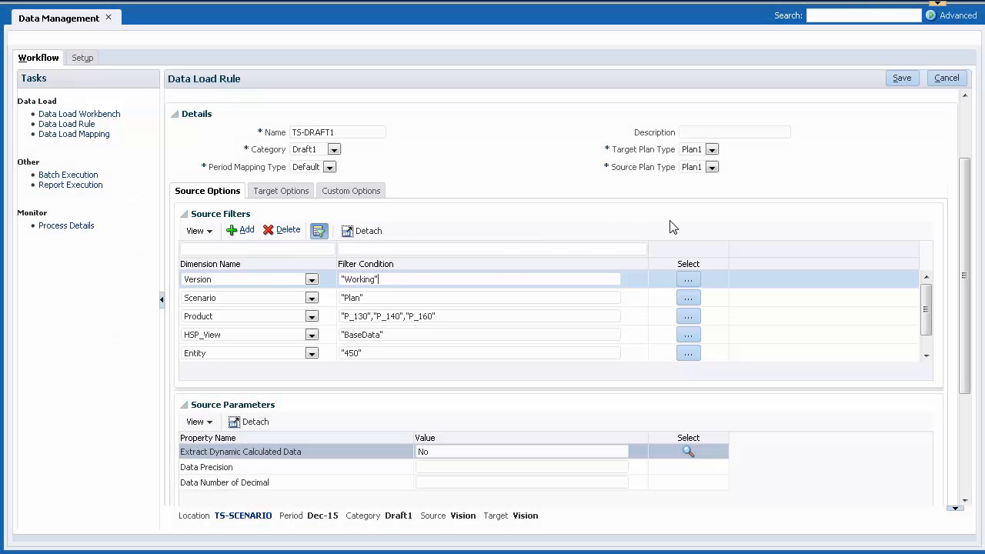
{"action": "left_click", "coordinate": [902, 77]}
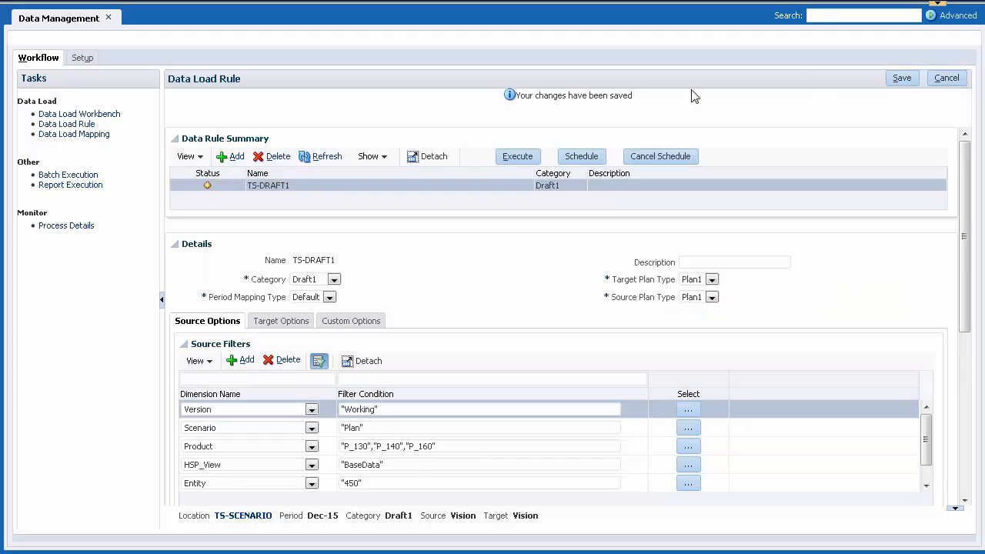
- Execute TS-DRAFT1 for Dec-15 with Import from Source and Export to Target enabled
{"action": "left_click", "coordinate": [517, 157]}
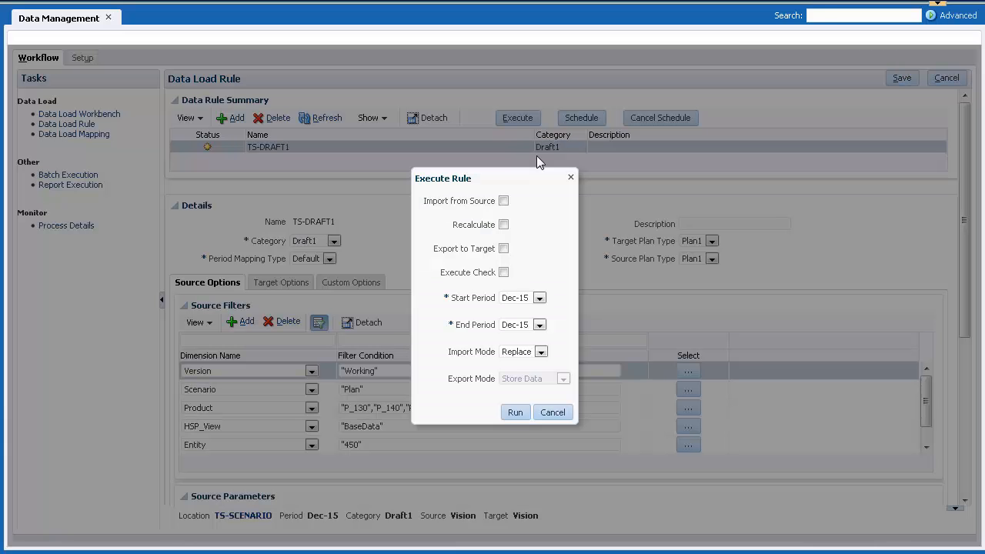
{"action": "left_click", "coordinate": [504, 200]}
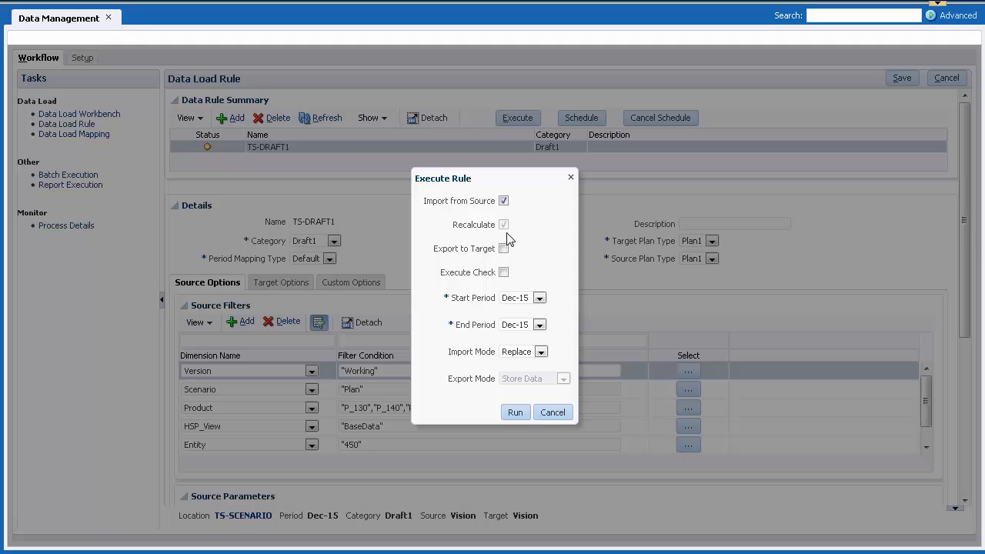
{"action": "left_click", "coordinate": [505, 249]}
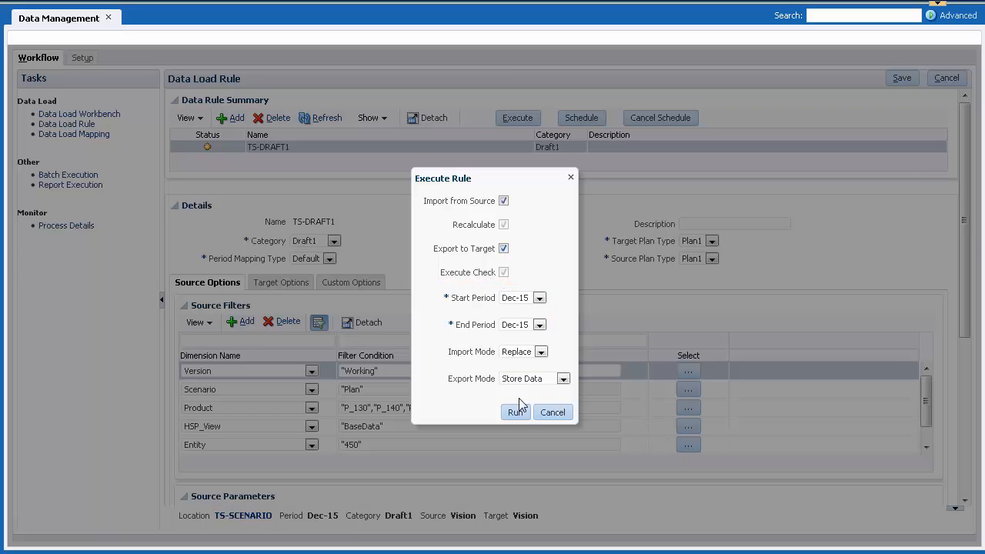
{"action": "left_click", "coordinate": [514, 413]}
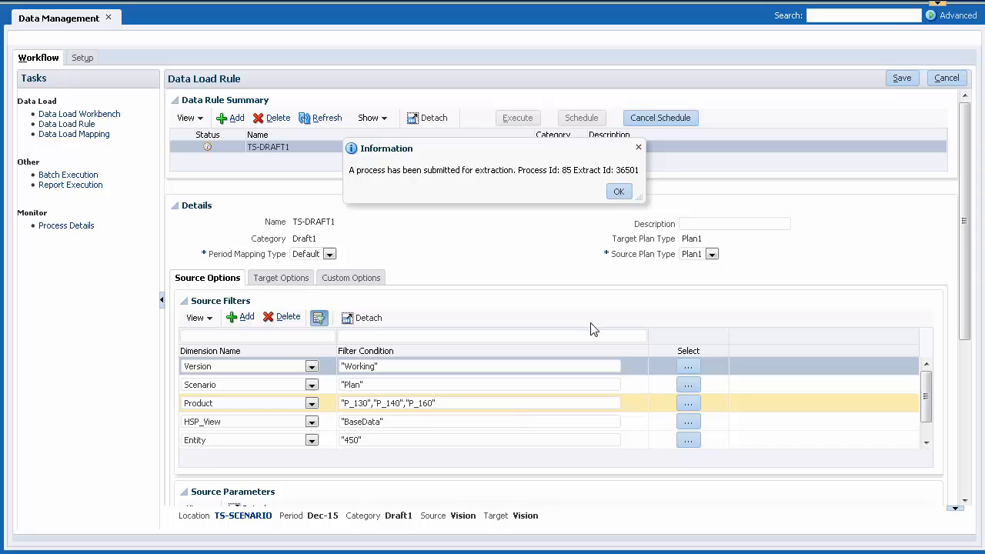
{"action": "left_click", "coordinate": [619, 191]}
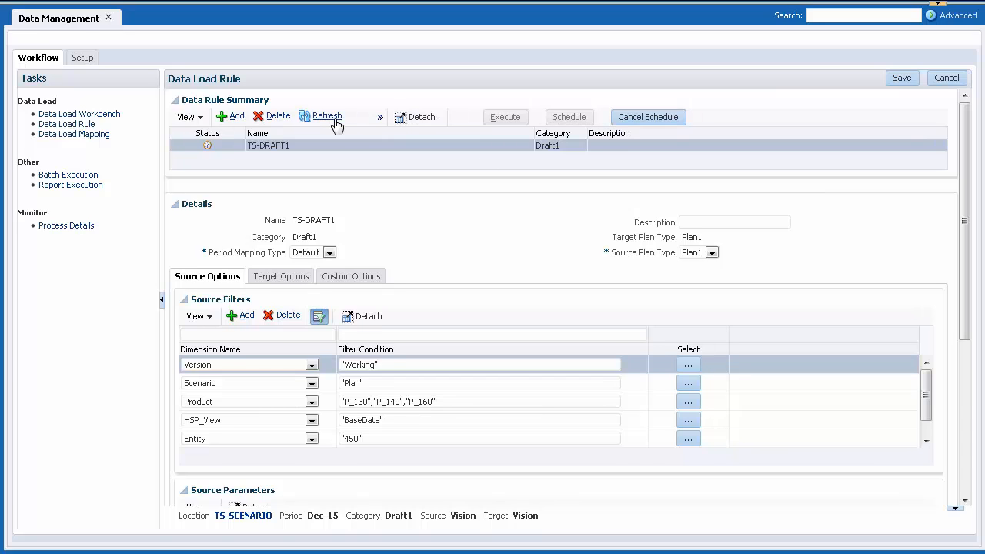
- Refresh to confirm the rule succeeded, then go to Vision's planning forms
{"action": "left_click", "coordinate": [327, 117]}
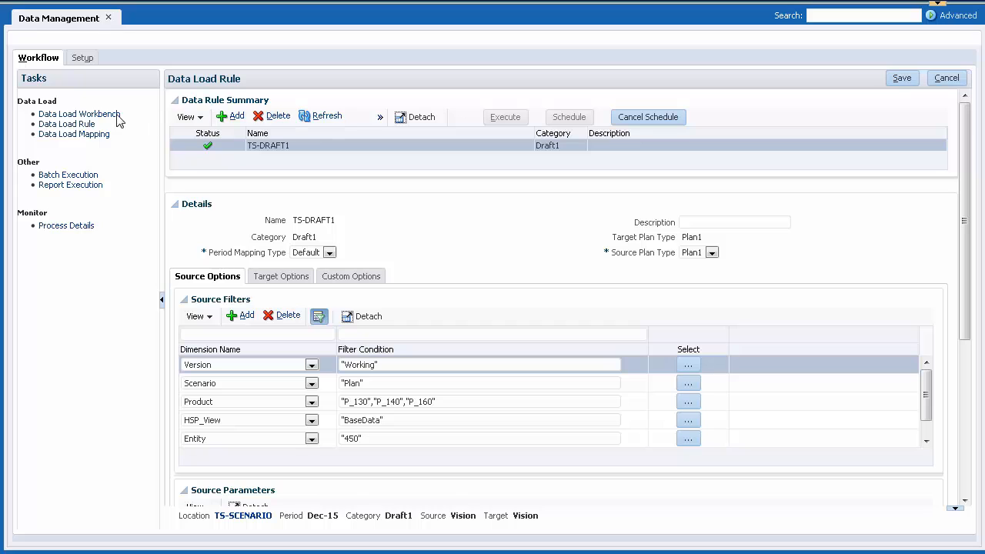
{"action": "left_click", "coordinate": [79, 114]}
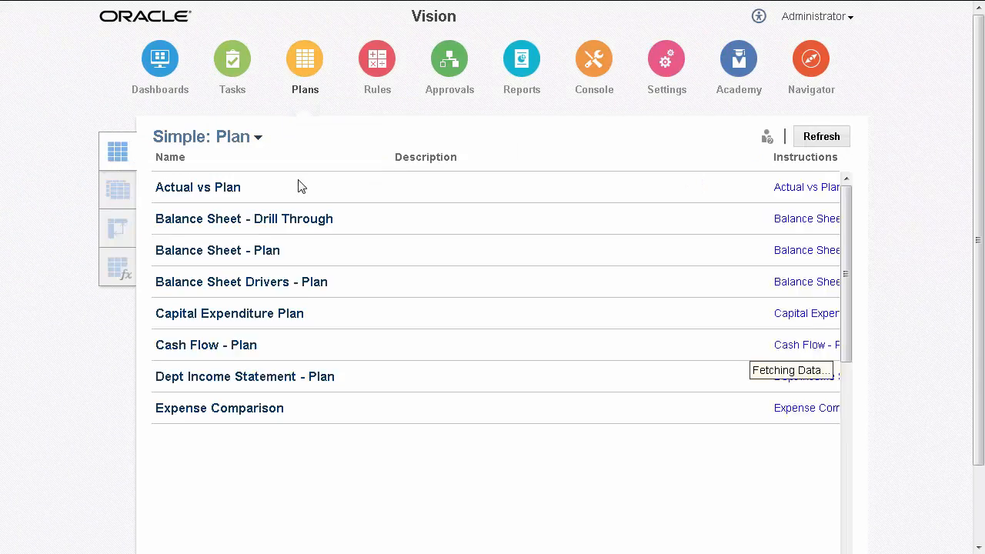
- Scroll the Simple: Plan form list down to Revenue Plan Products (VT Scenario)
{"action": "scroll", "scroll_direction": "down", "scroll_amount": 3}
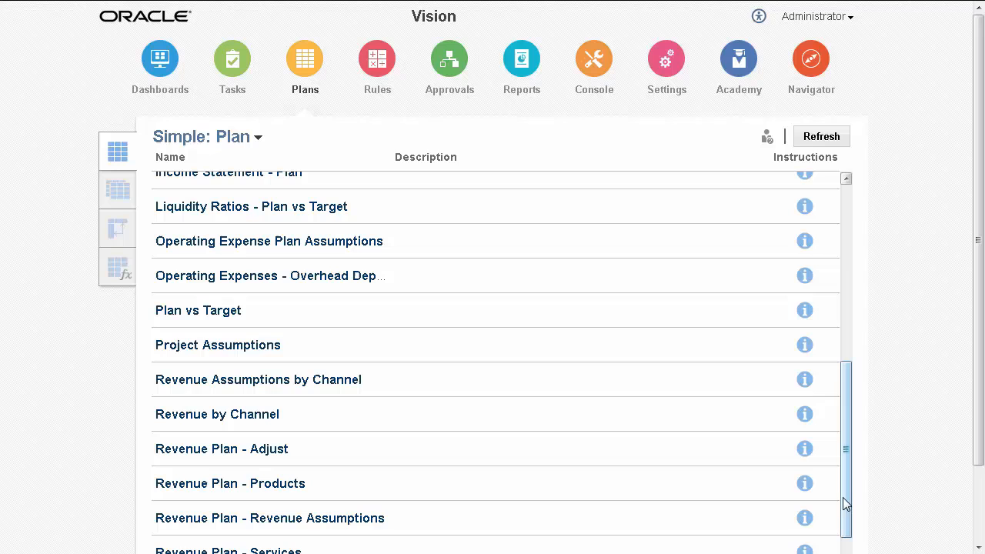
{"action": "scroll", "scroll_direction": "down", "scroll_amount": 3}
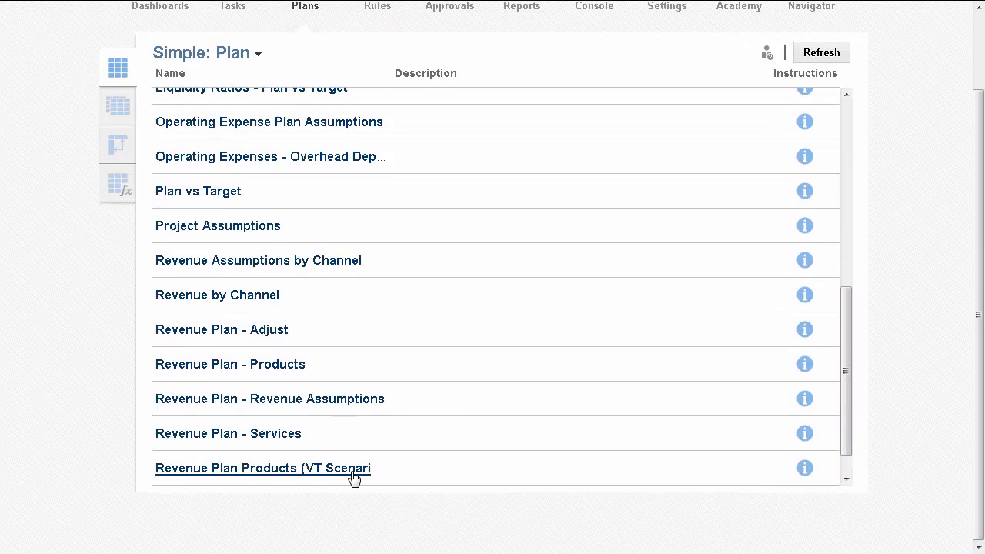